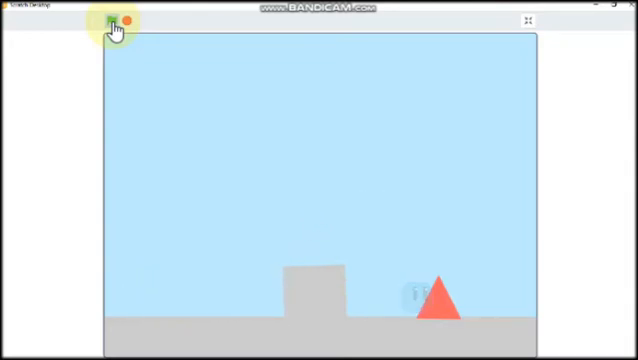
- Start the game with the green flag to test the platformer level
{"action": "left_click", "coordinate": [108, 20]}
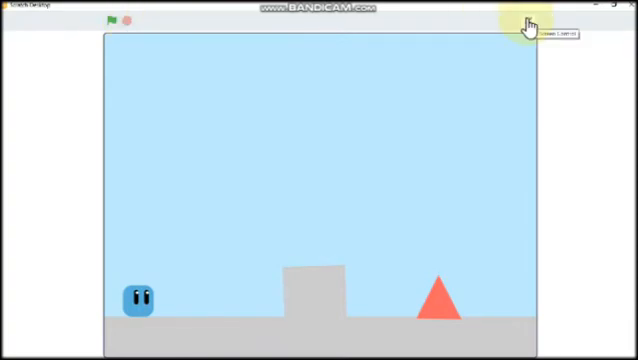
- Leave full-screen and use the context menu on the player's block stack to rearrange it
{"action": "left_click", "coordinate": [528, 20]}
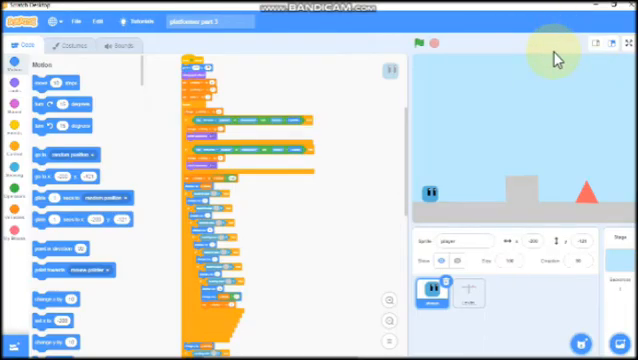
{"action": "mouse_move", "coordinate": [348, 124]}
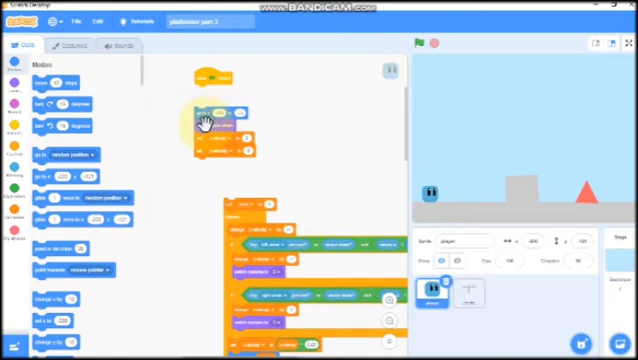
{"action": "right_click", "coordinate": [204, 118]}
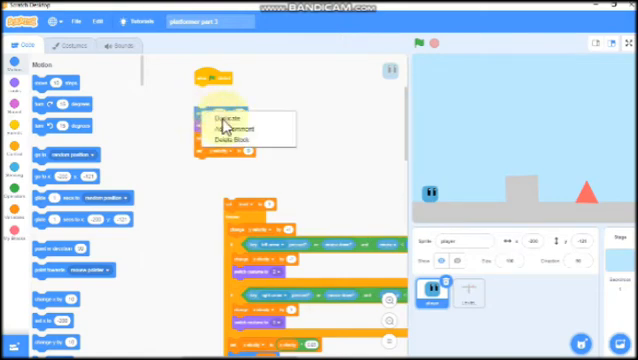
{"action": "left_click", "coordinate": [220, 116]}
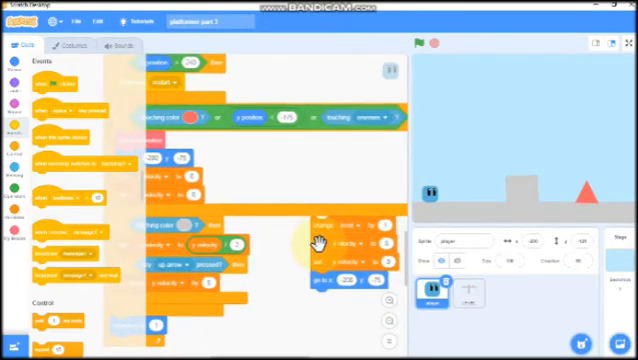
{"action": "mouse_move", "coordinate": [40, 230]}
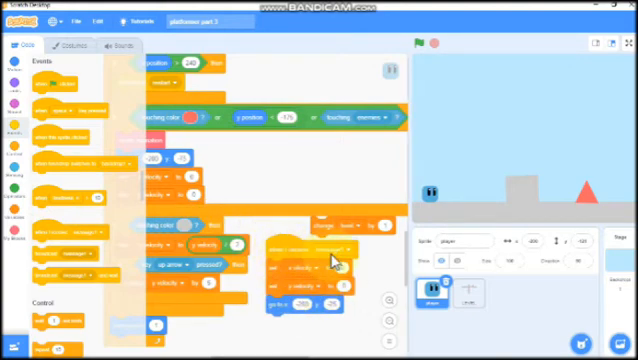
- Choose New message from a broadcast block's message list
{"action": "left_click", "coordinate": [320, 244]}
{"action": "type", "text": "next level"}
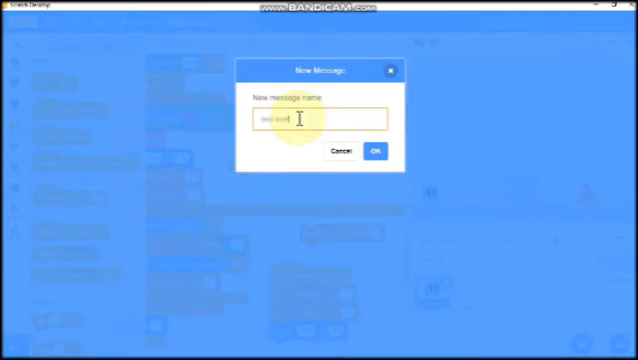
- Confirm the new broadcast message name with OK
{"action": "left_click", "coordinate": [376, 152]}
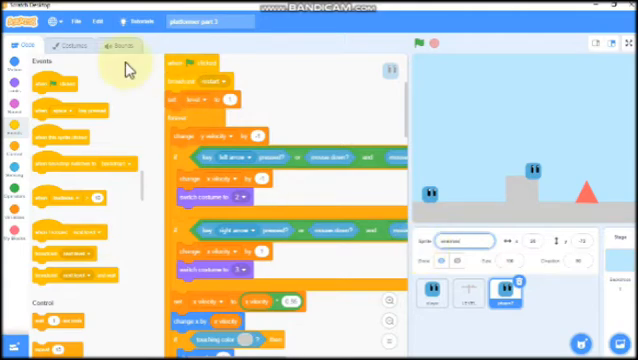
- Change the enemy costume's fill colour to red in the Costumes editor
{"action": "left_click", "coordinate": [60, 46]}
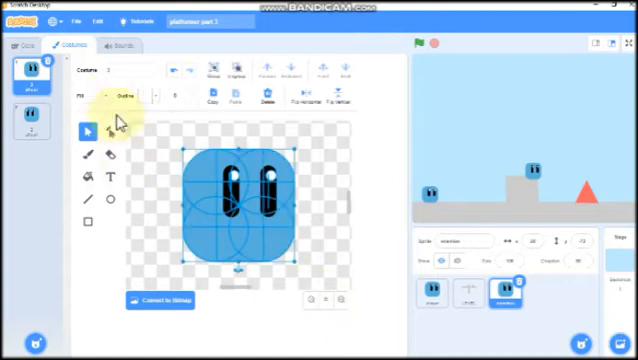
{"action": "left_click", "coordinate": [108, 96]}
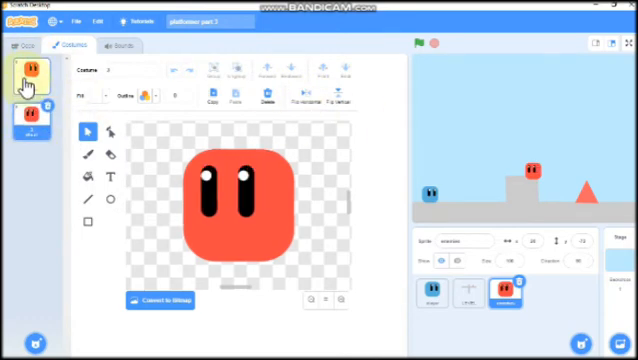
- Switch back to the Code tab to edit the enemy's copied scripts
{"action": "left_click", "coordinate": [28, 48]}
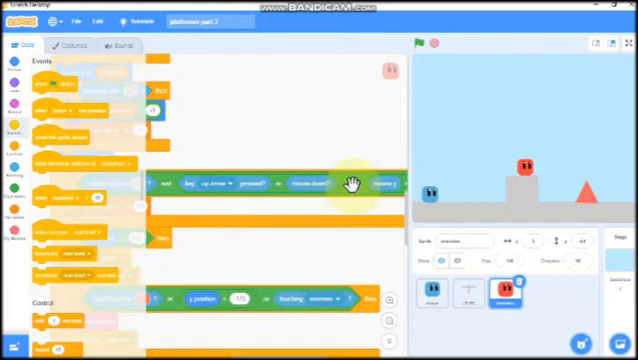
- Delete the player's key-press conditions from the enemy's copied script
{"action": "right_click", "coordinate": [356, 188]}
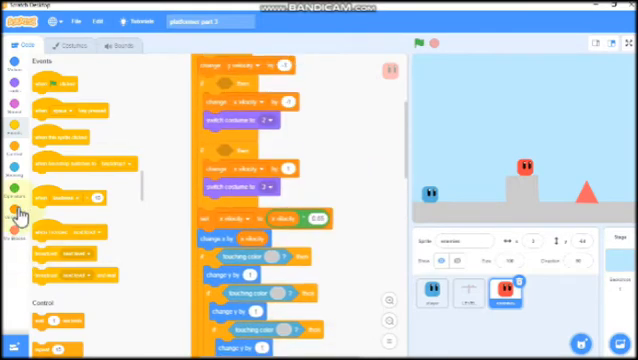
- Define a new custom block for the enemy with a boolean input, a label and a number input
{"action": "left_click", "coordinate": [12, 210]}
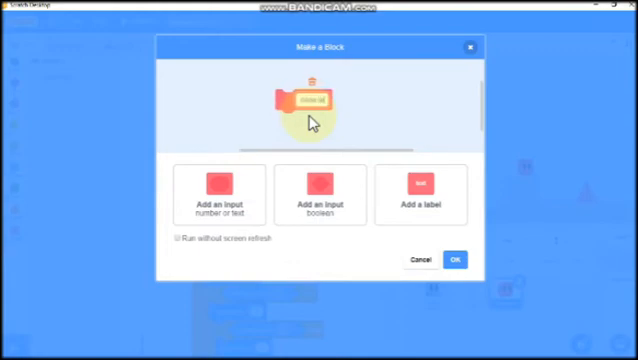
{"action": "left_click", "coordinate": [420, 190]}
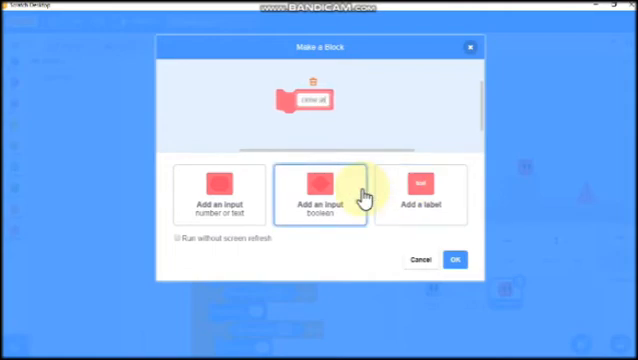
{"action": "left_click", "coordinate": [320, 190]}
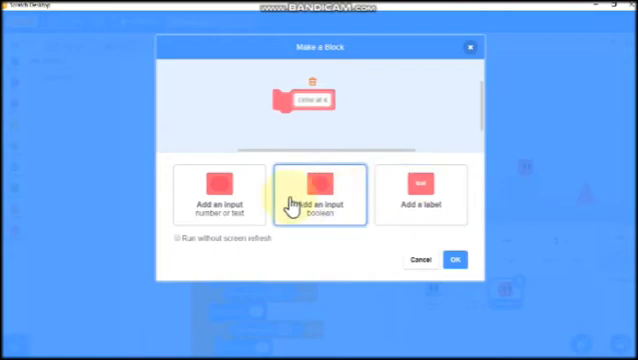
{"action": "left_click", "coordinate": [316, 196]}
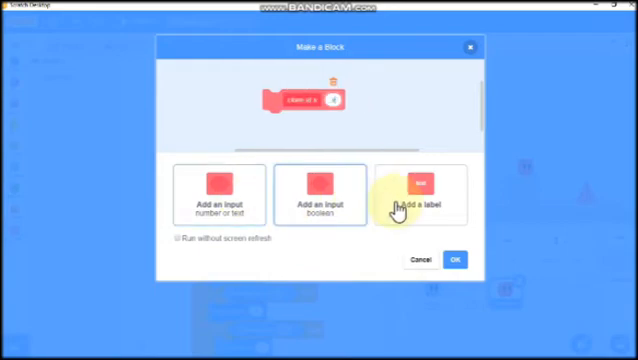
{"action": "left_click", "coordinate": [224, 188]}
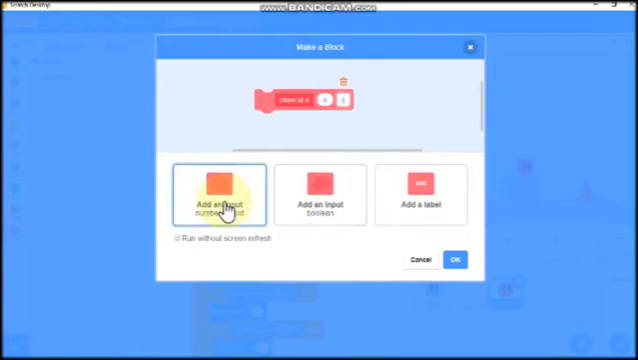
{"action": "left_click", "coordinate": [220, 192]}
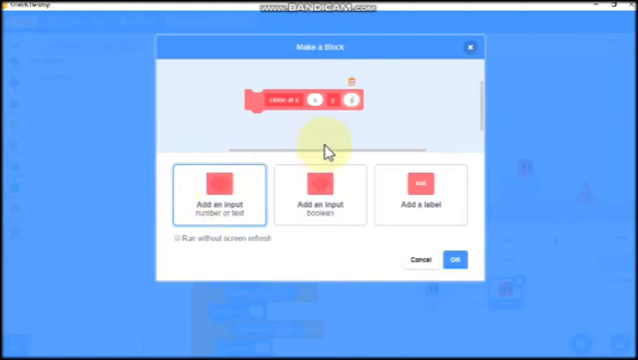
- Add touching color, change x by, and x position > player's x position blocks under the custom block
{"action": "left_click", "coordinate": [456, 258]}
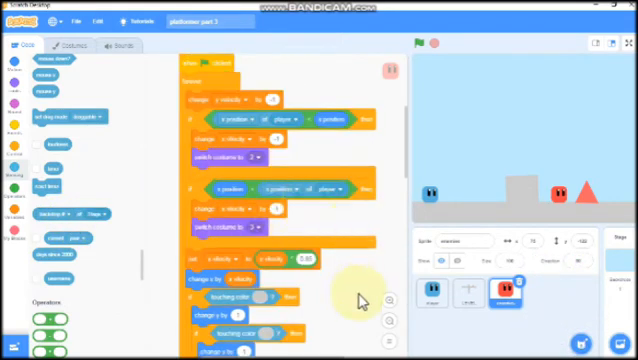
{"action": "scroll", "scroll_direction": "down", "scroll_amount": 3}
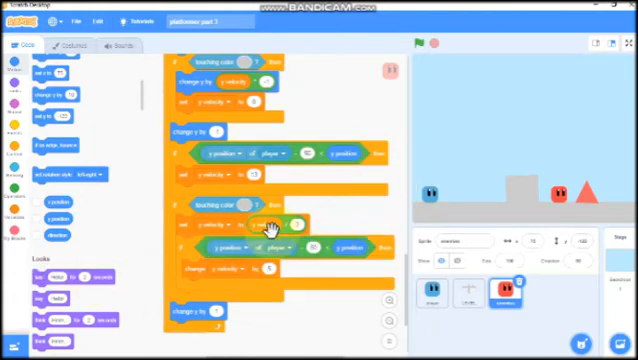
{"action": "left_click", "coordinate": [428, 290]}
{"action": "type", "text": "setup"}
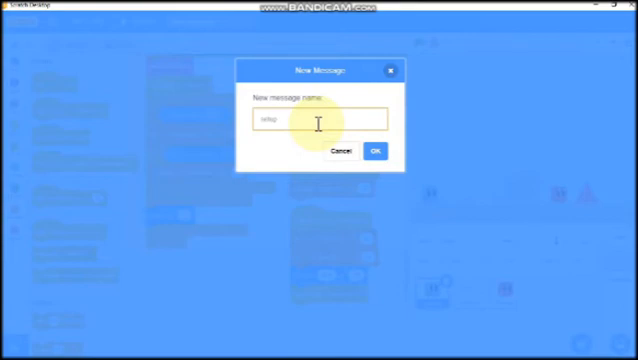
- Name the new broadcast message 'end'
{"action": "type", "text": "end"}
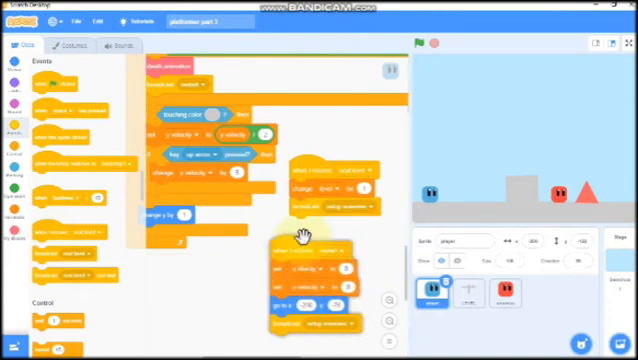
- Select the red enemy sprite to begin its broadcast-triggered script
{"action": "left_click", "coordinate": [524, 290]}
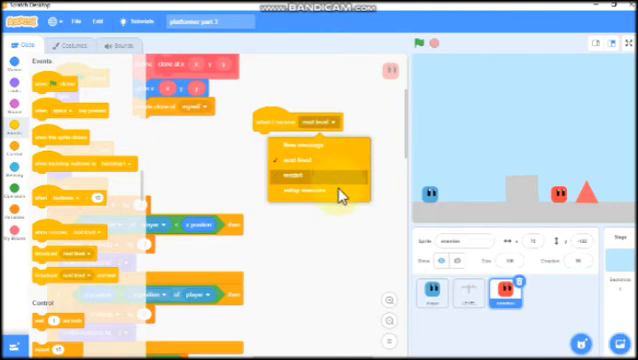
- Choose the triggering message for the enemy script and run the game to test it
{"action": "left_click", "coordinate": [316, 190]}
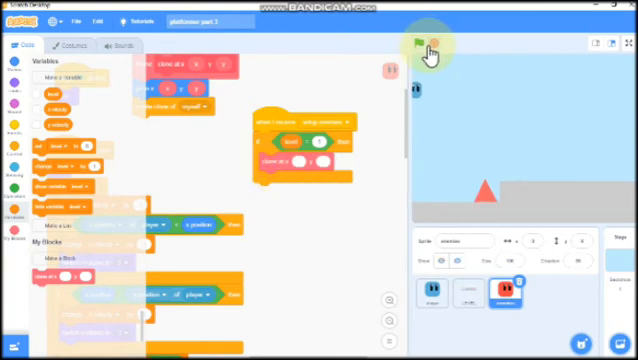
{"action": "left_click", "coordinate": [420, 42]}
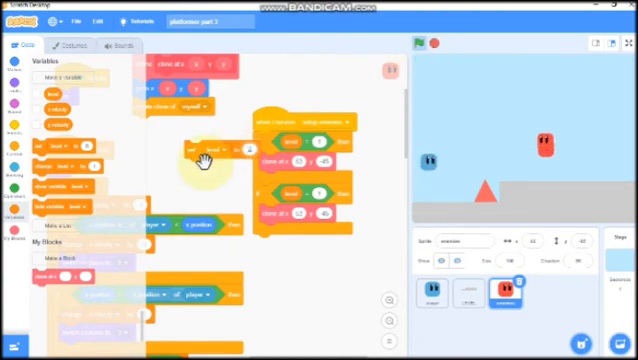
- Run the game to check the per-level enemy placement conditions
{"action": "left_click", "coordinate": [424, 42]}
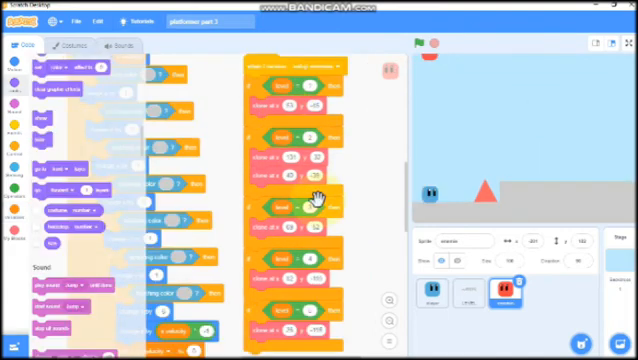
- Restart the game repeatedly to watch the red enemies appear and chase the player on each level
{"action": "left_click", "coordinate": [502, 294]}
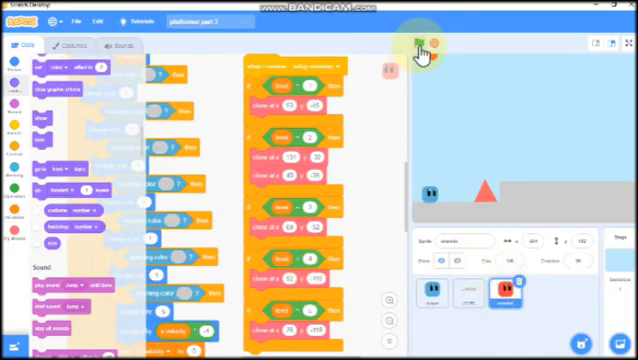
{"action": "left_click", "coordinate": [416, 44]}
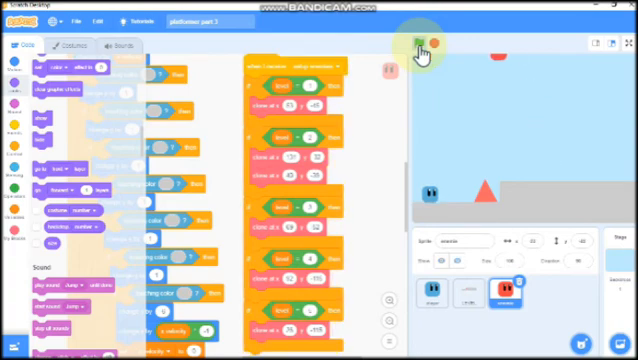
{"action": "left_click", "coordinate": [420, 44]}
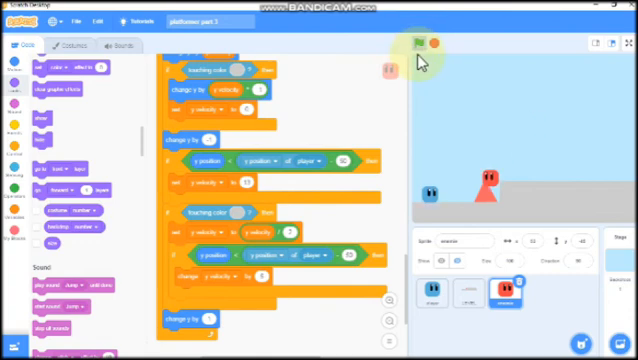
{"action": "left_click", "coordinate": [404, 40]}
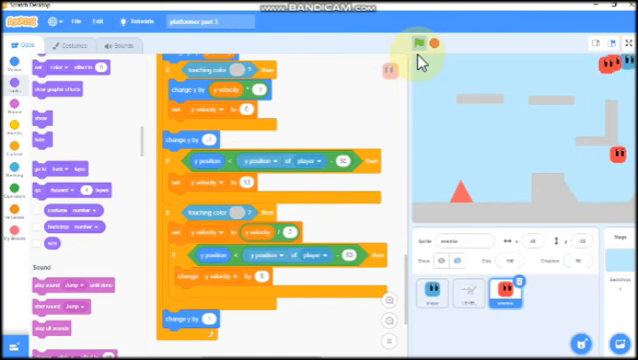
{"action": "left_click", "coordinate": [420, 40]}
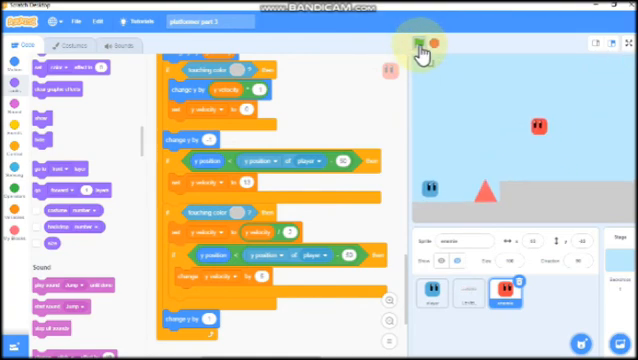
{"action": "left_click", "coordinate": [414, 44]}
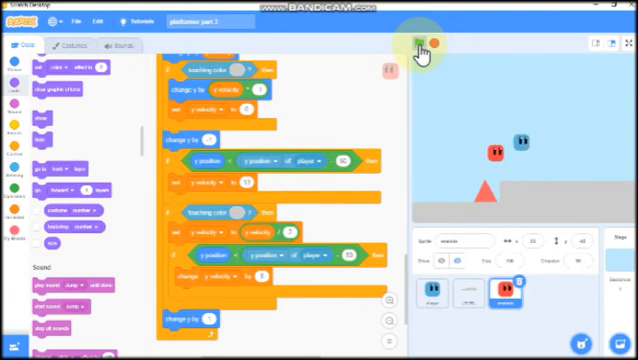
{"action": "left_click", "coordinate": [410, 42]}
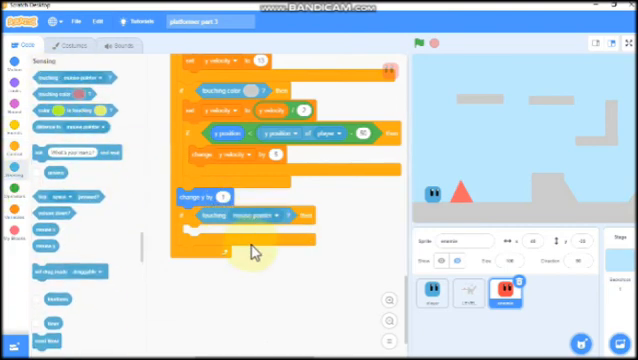
- Add a 'touching player?' check to the enemy's movement script
{"action": "left_click", "coordinate": [264, 216]}
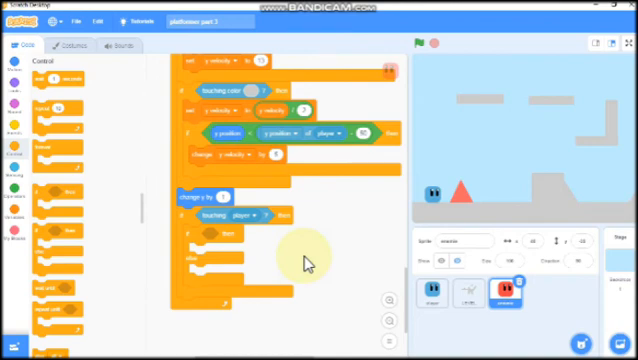
{"action": "right_click", "coordinate": [254, 134]}
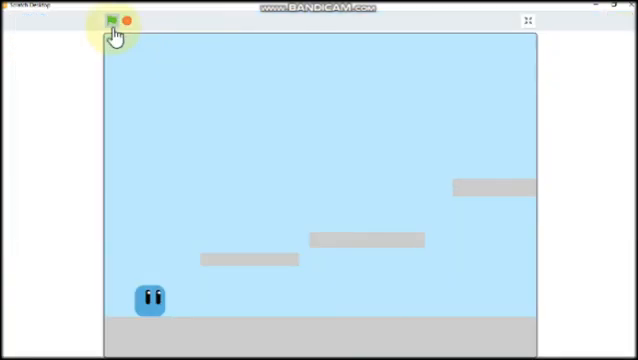
- Play-test the level to confirm the red enemy follows the blue player across platforms
{"action": "left_click", "coordinate": [104, 22]}
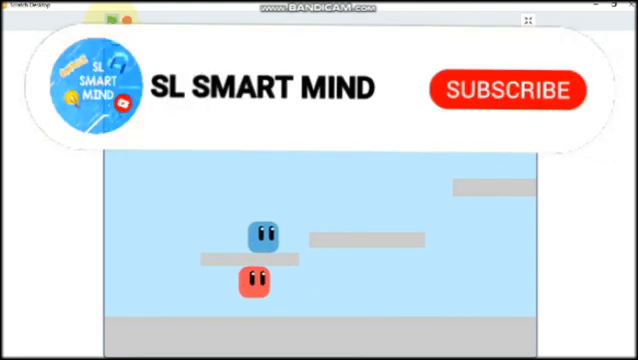
{"action": "left_click", "coordinate": [508, 90]}
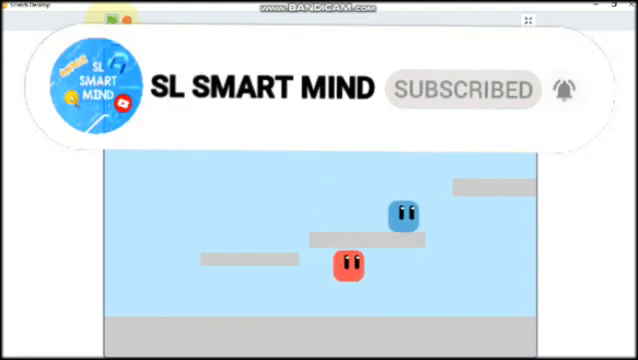